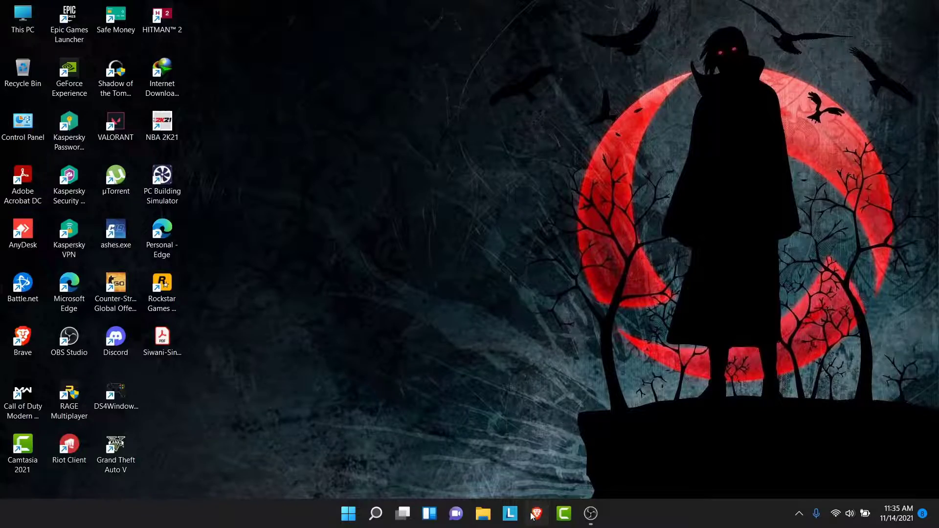
Step: Launch the Brave browser from the taskbar to reach the Zoho Mail page
{"action": "left_click", "coordinate": [536, 515]}
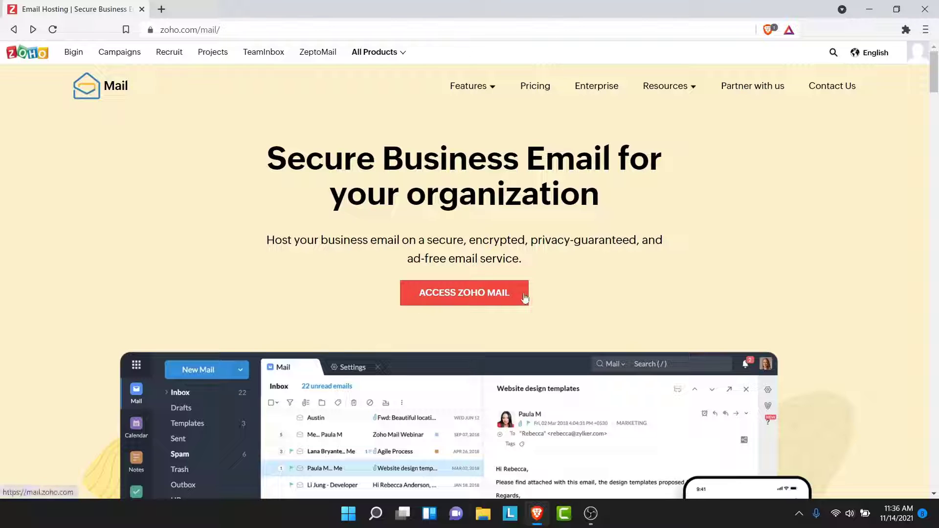
Step: Enter the Zoho Mail inbox and open My Account from the profile avatar menu
{"action": "left_click", "coordinate": [464, 292]}
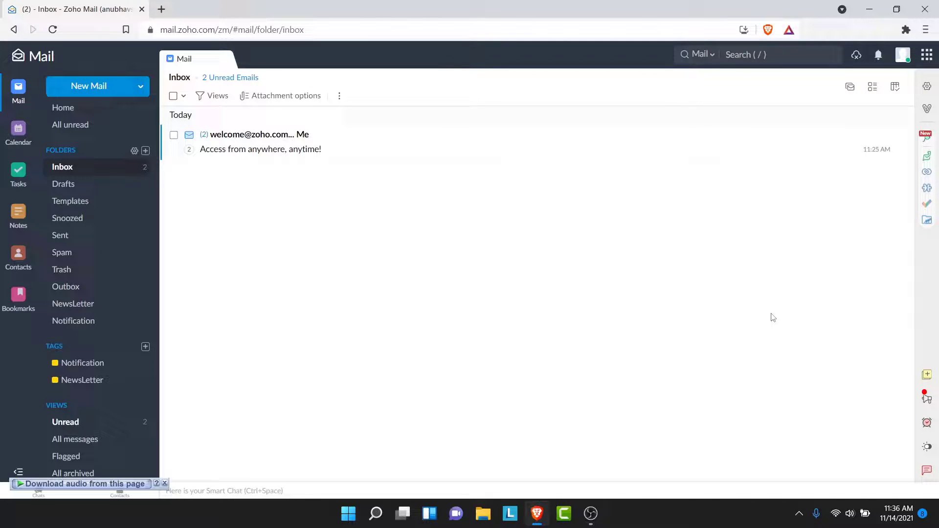
{"action": "mouse_move", "coordinate": [765, 336]}
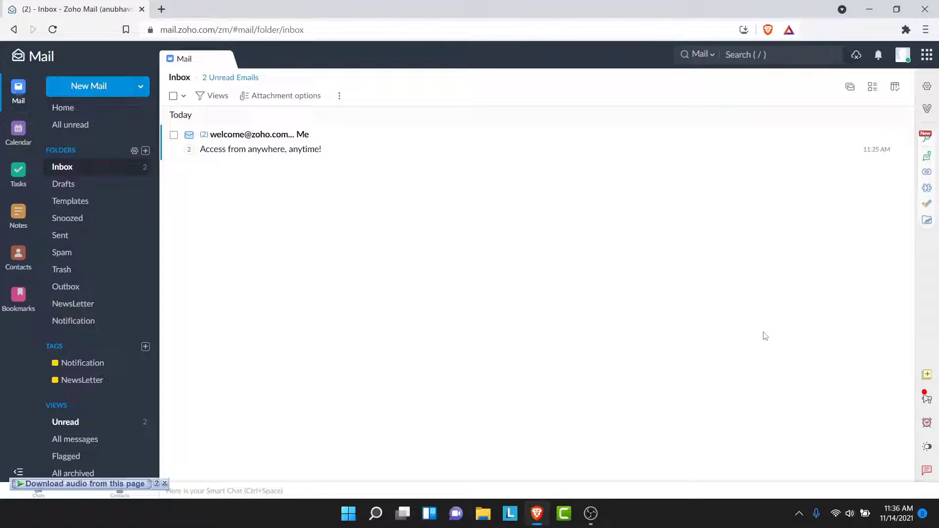
{"action": "mouse_move", "coordinate": [910, 77]}
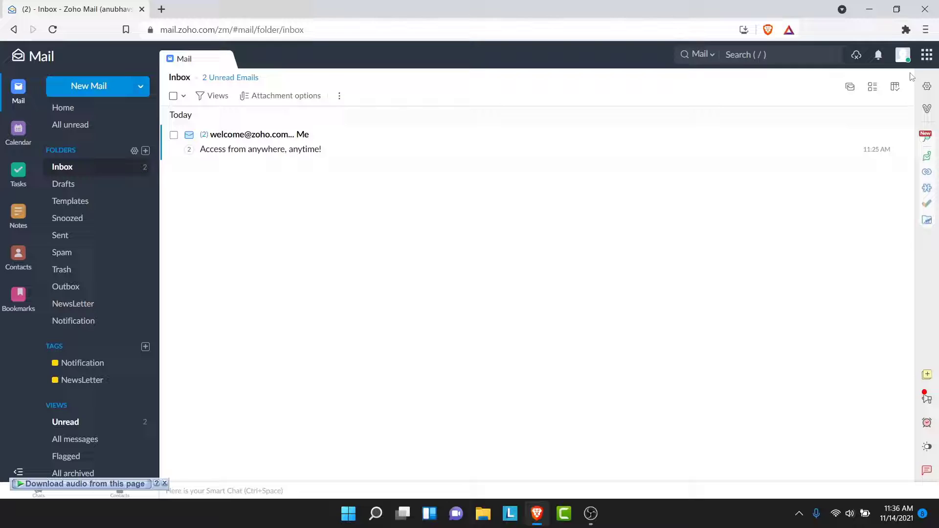
{"action": "left_click", "coordinate": [902, 55]}
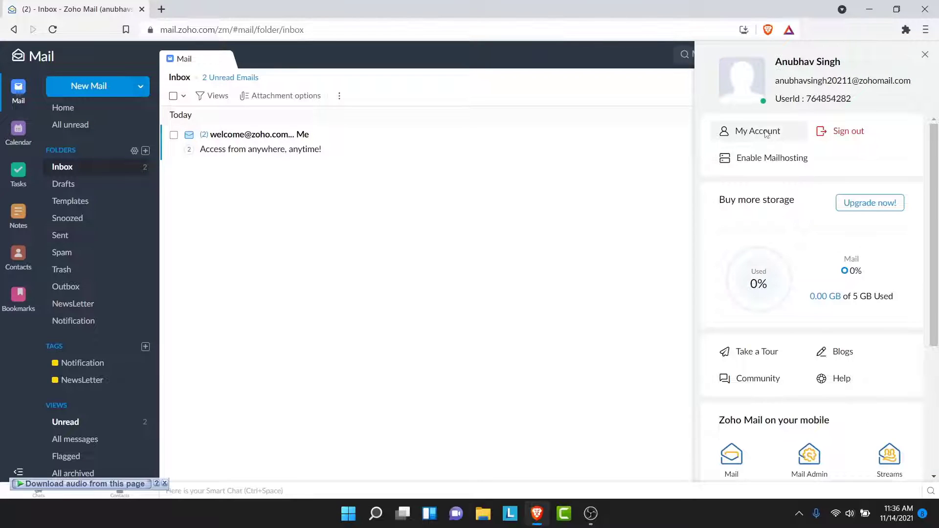
{"action": "left_click", "coordinate": [757, 131]}
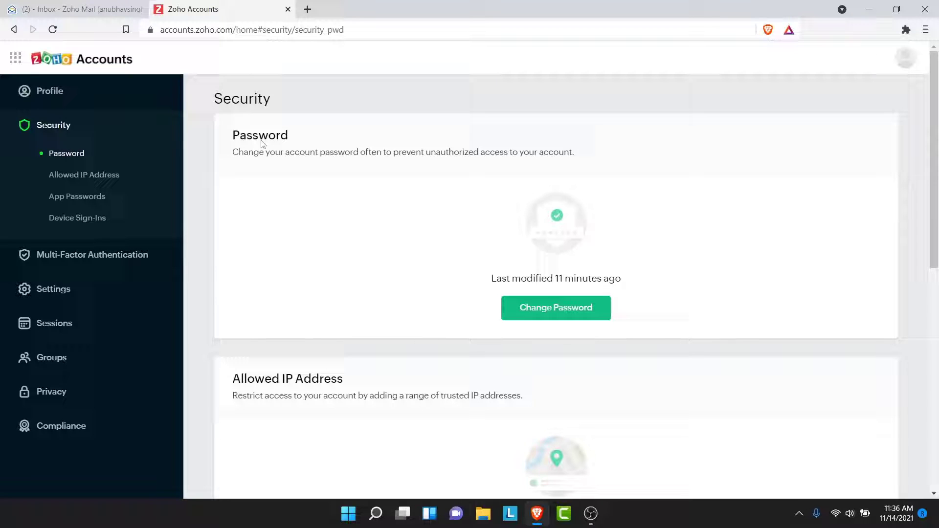
{"action": "mouse_move", "coordinate": [288, 147]}
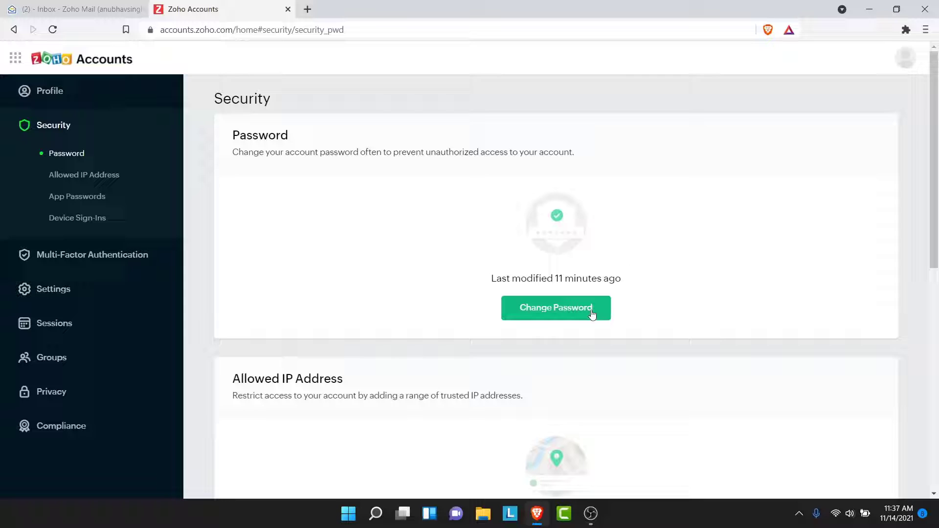
Step: Open the Change Password form from the Security > Password page
{"action": "left_click", "coordinate": [555, 307]}
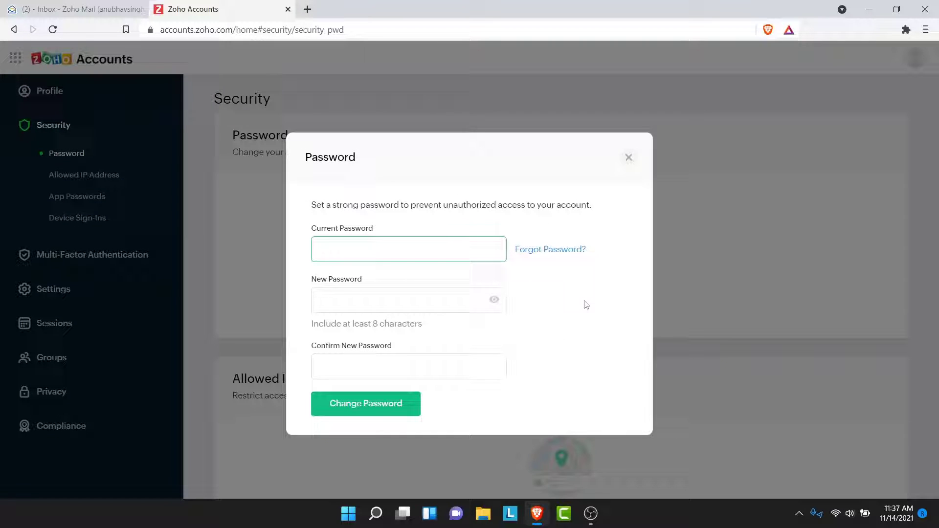
Step: Enter the current password, then the new password in both new-password fields
{"action": "left_click", "coordinate": [408, 248]}
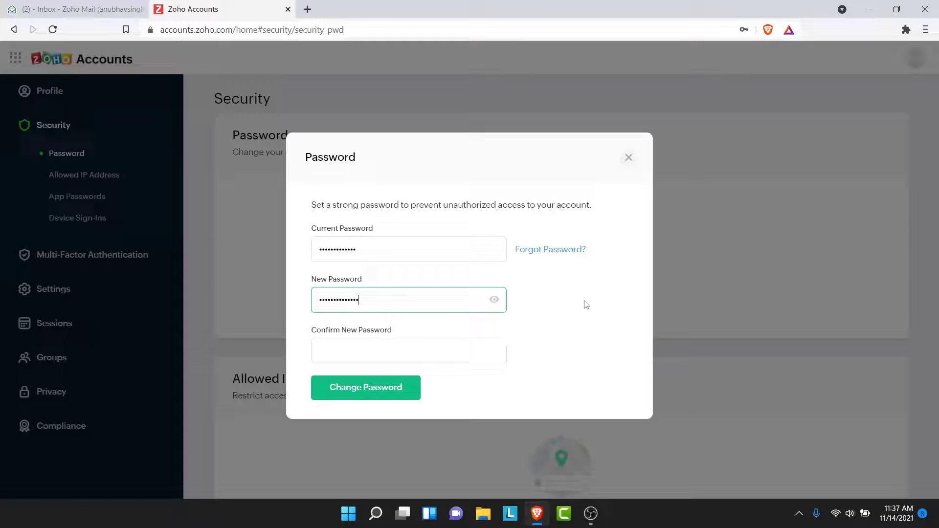
{"action": "left_click", "coordinate": [409, 350]}
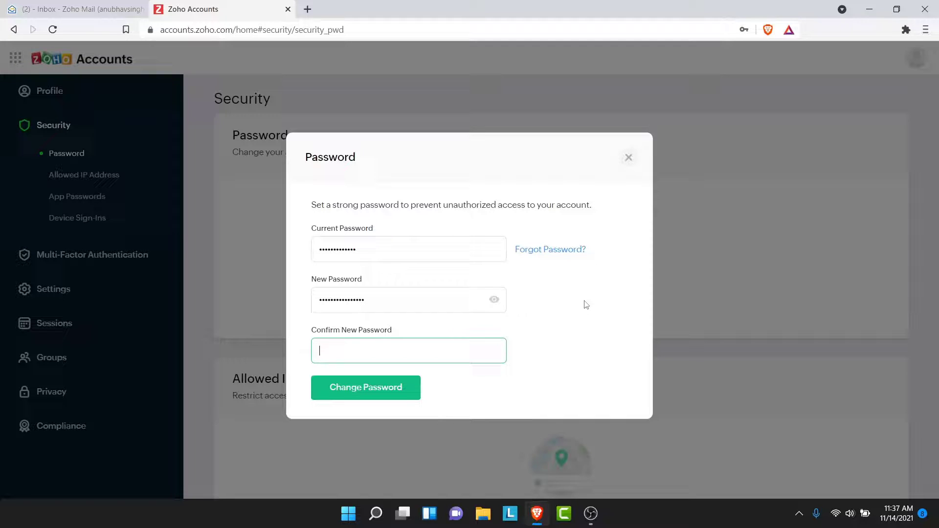
{"action": "left_click", "coordinate": [365, 387]}
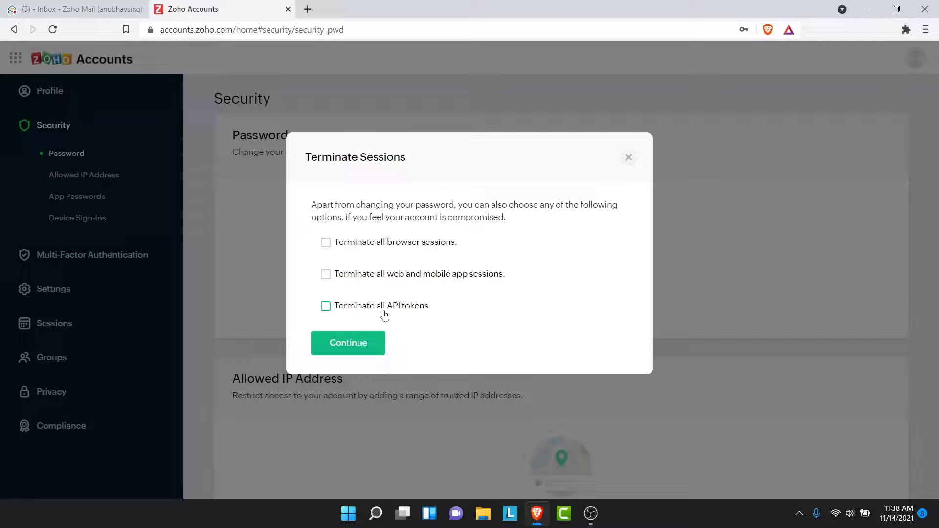
{"action": "mouse_move", "coordinate": [497, 307]}
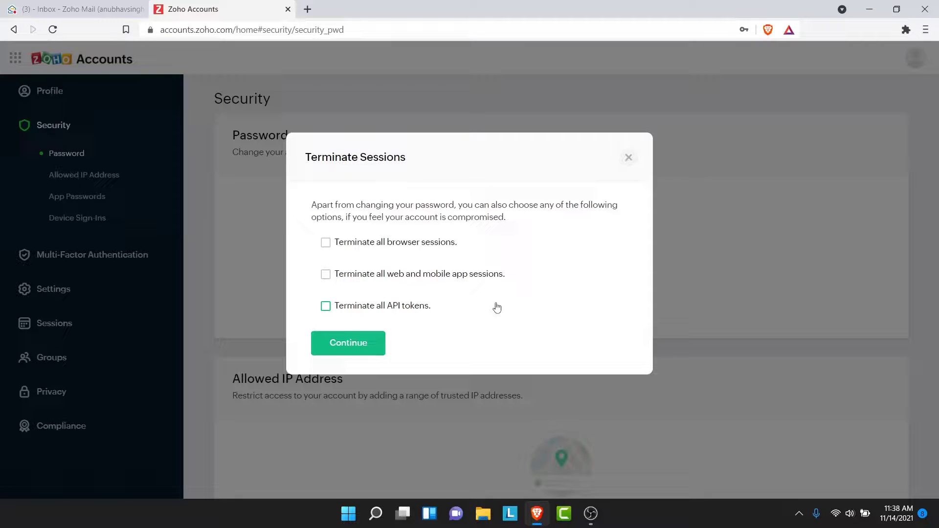